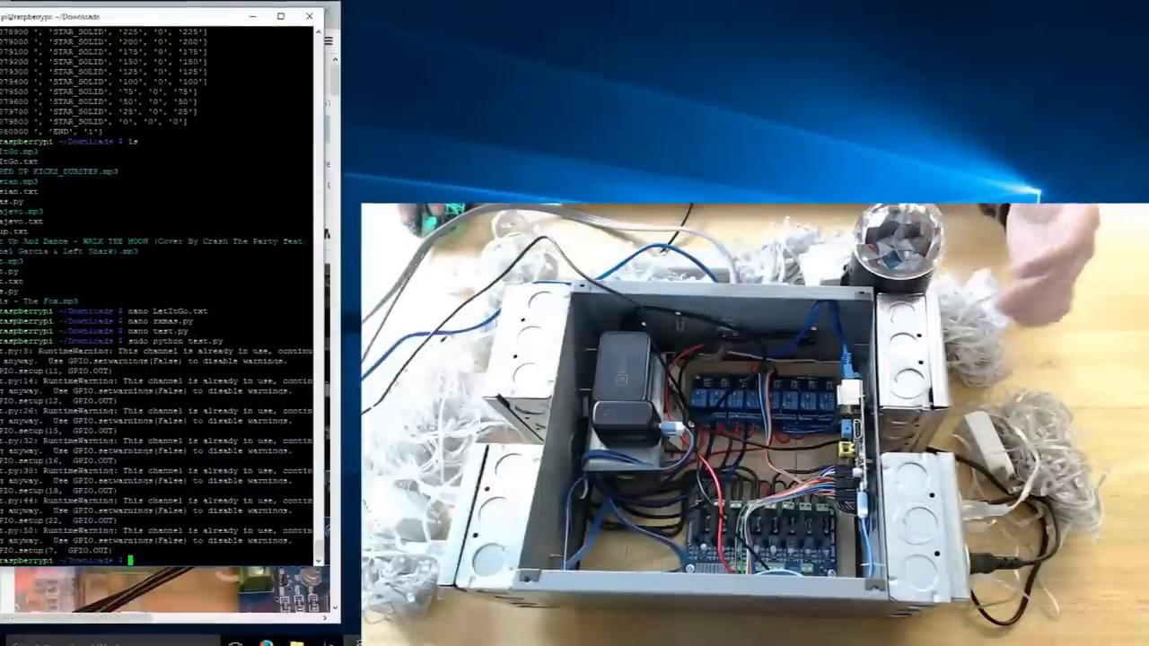
Step: Clear the earlier relay warnings from the PuTTY terminal
type("clear")
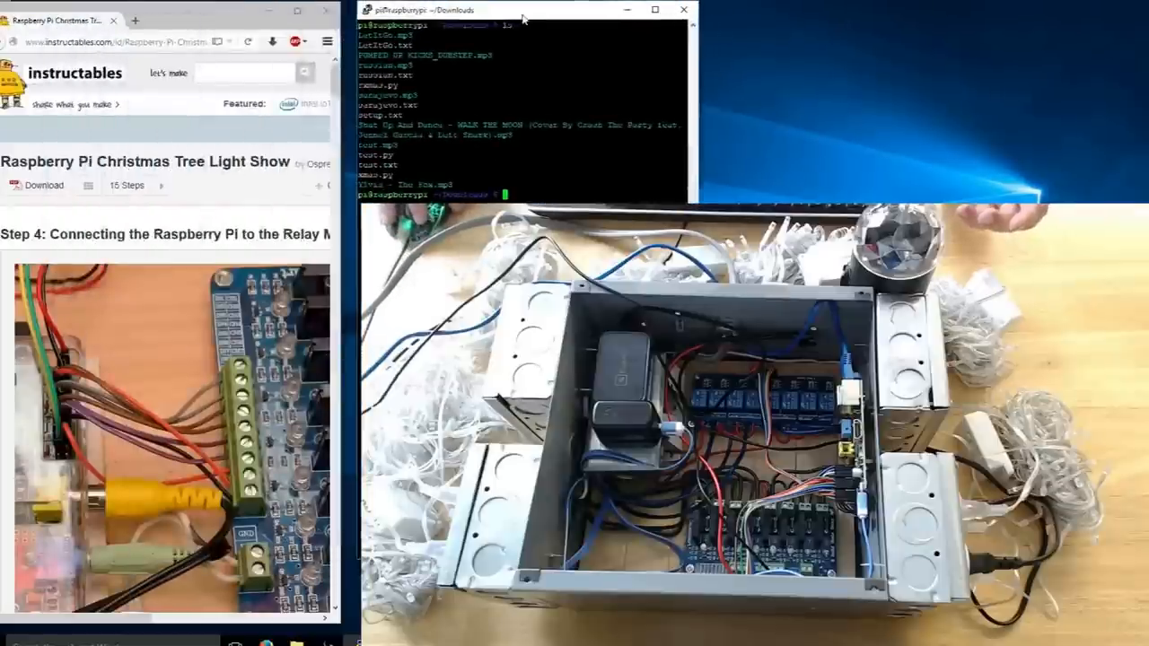
Step: Copy the test.py link from Instructables' Step 4 GPIO list and start a wget command
left_click(126, 41)
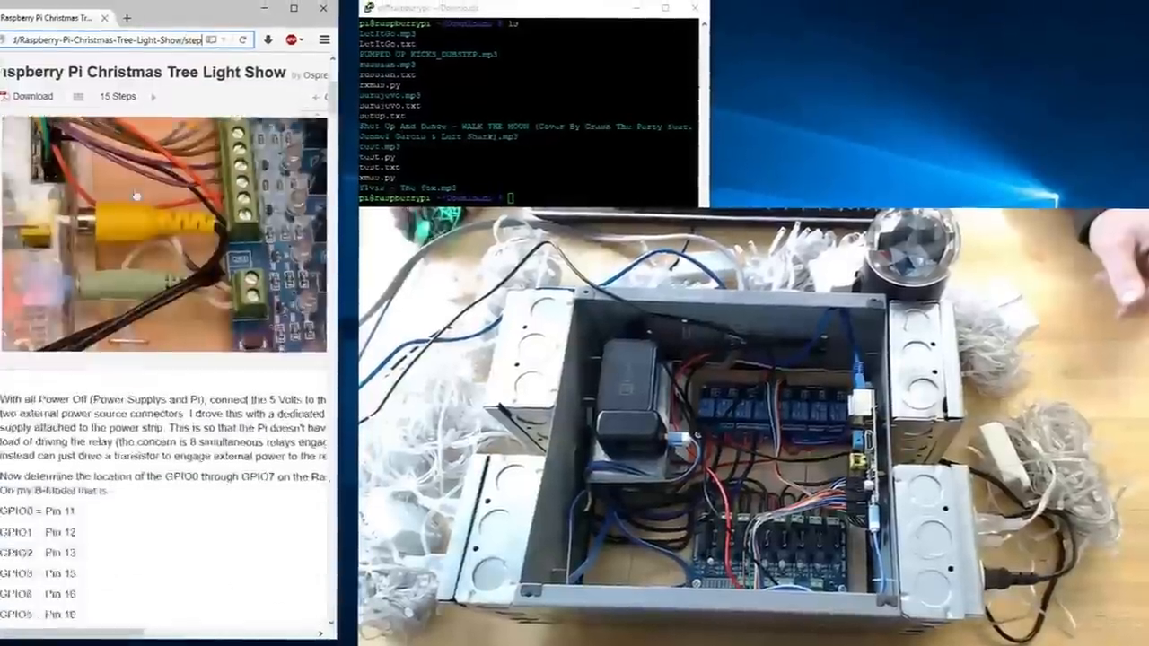
scroll("down", 3)
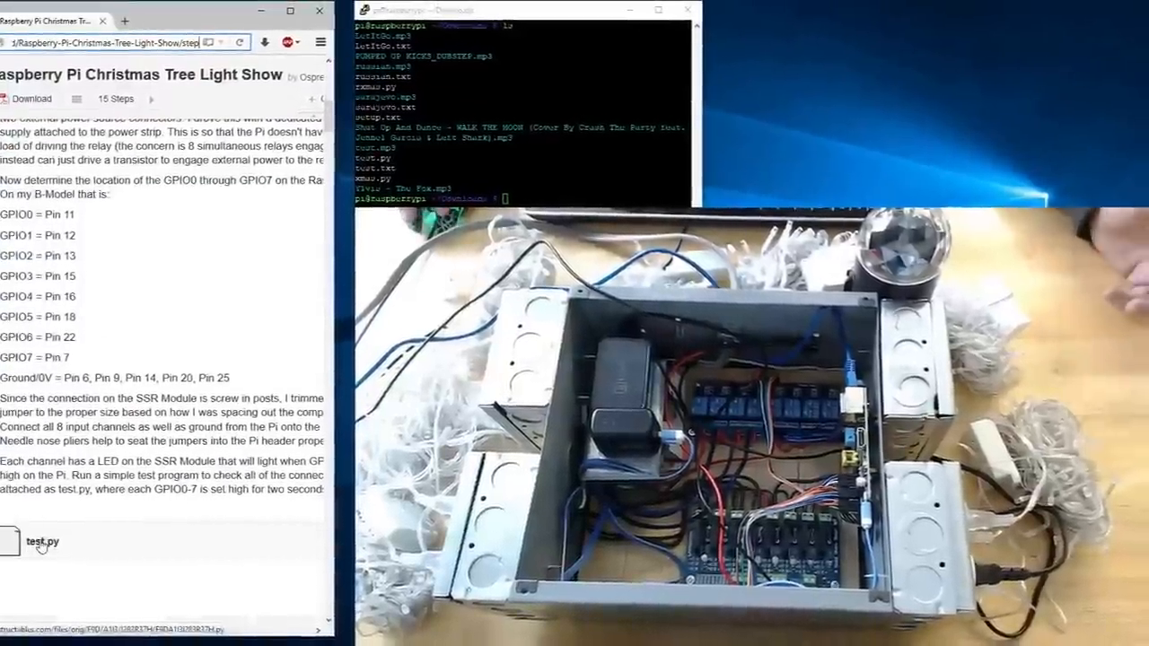
right_click(41, 537)
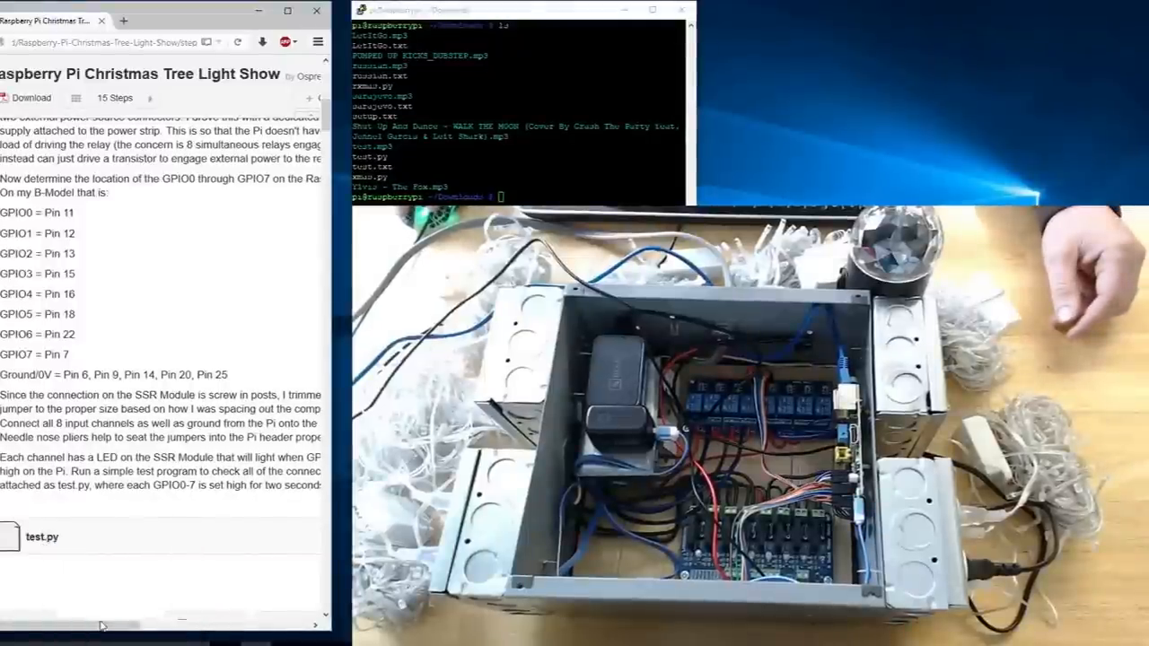
type("wget")
type("python")
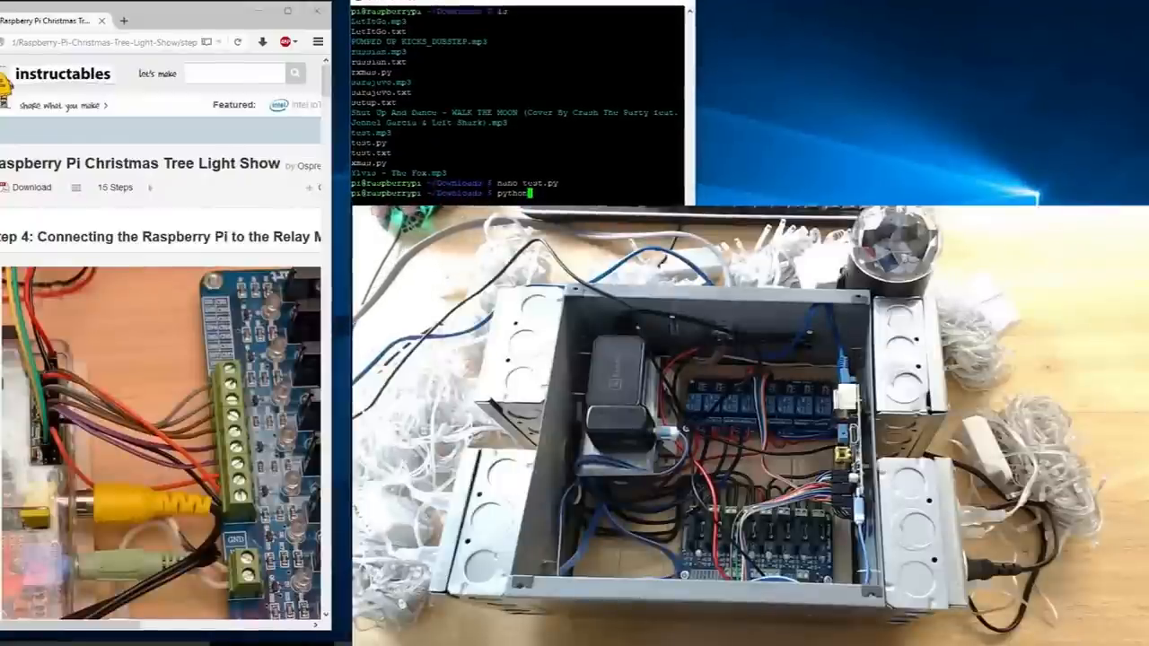
Step: Extend the python command at the prompt with 'test' for test.py
type("test")
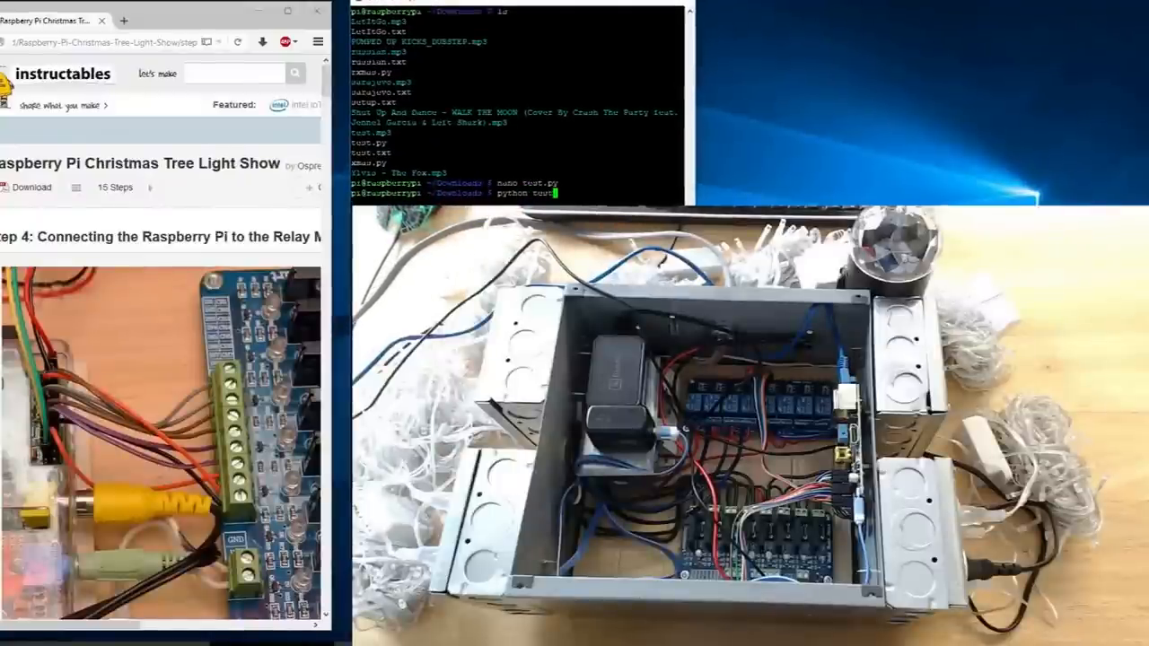